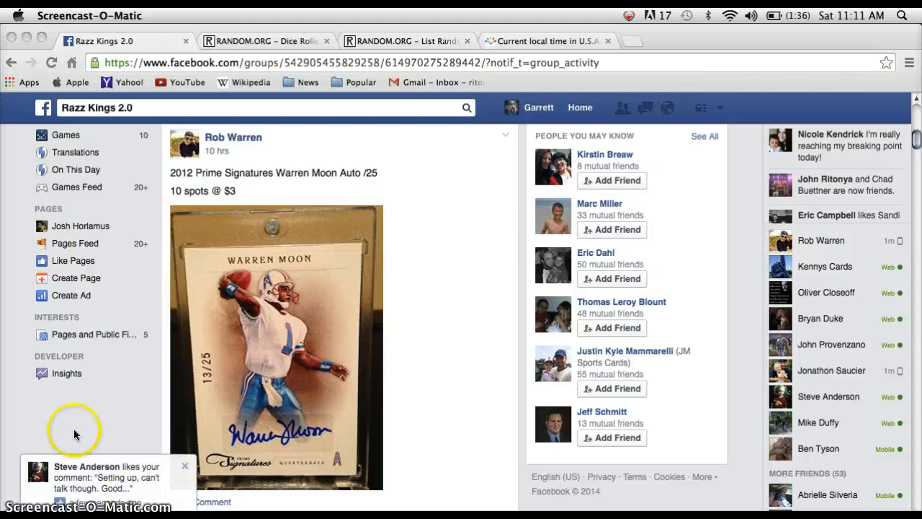
mouse_move(401, 72)
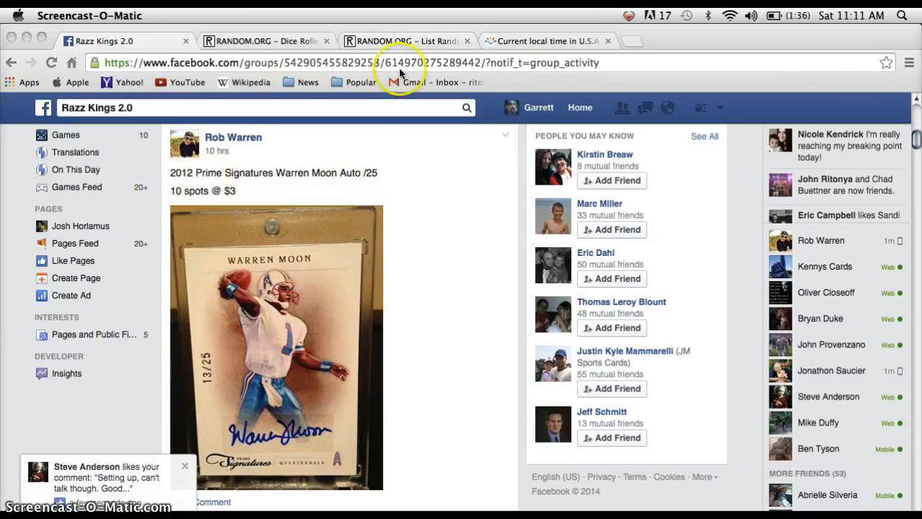
mouse_move(516, 89)
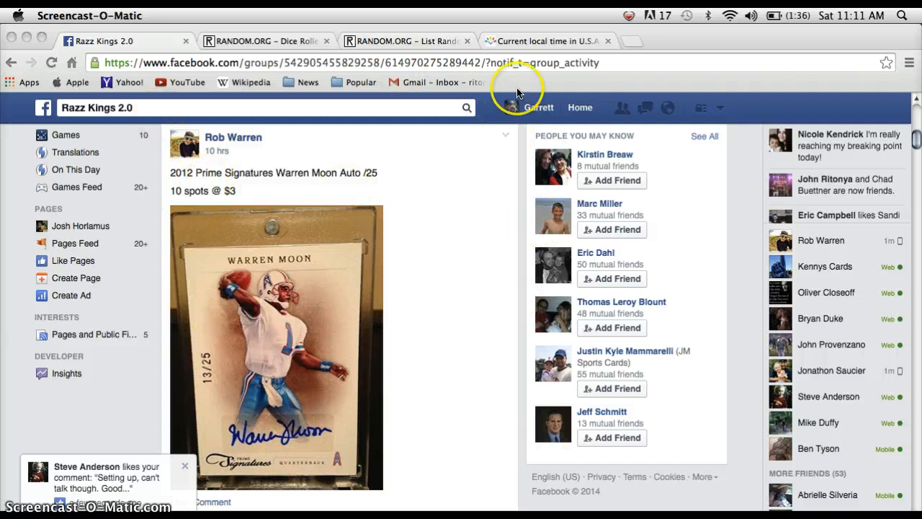
Check the Omaha local time and review the Facebook break post's name list.
click(548, 40)
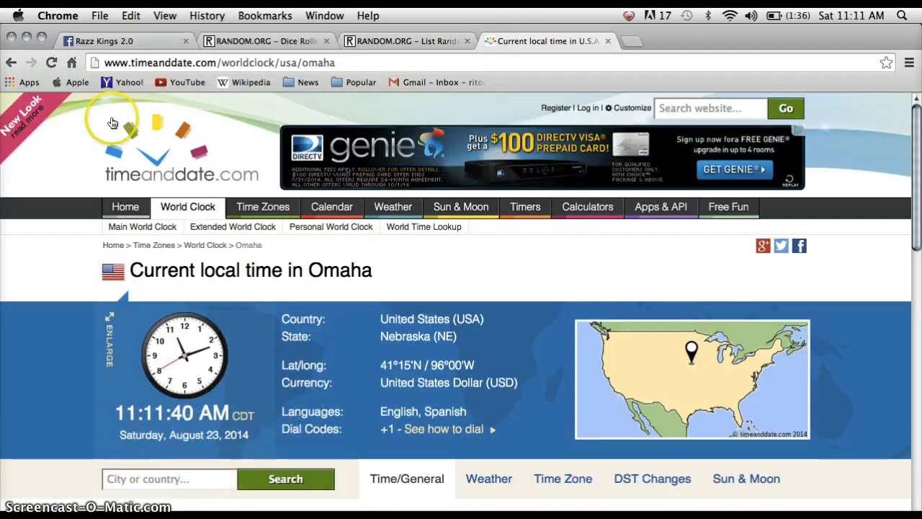
click(108, 40)
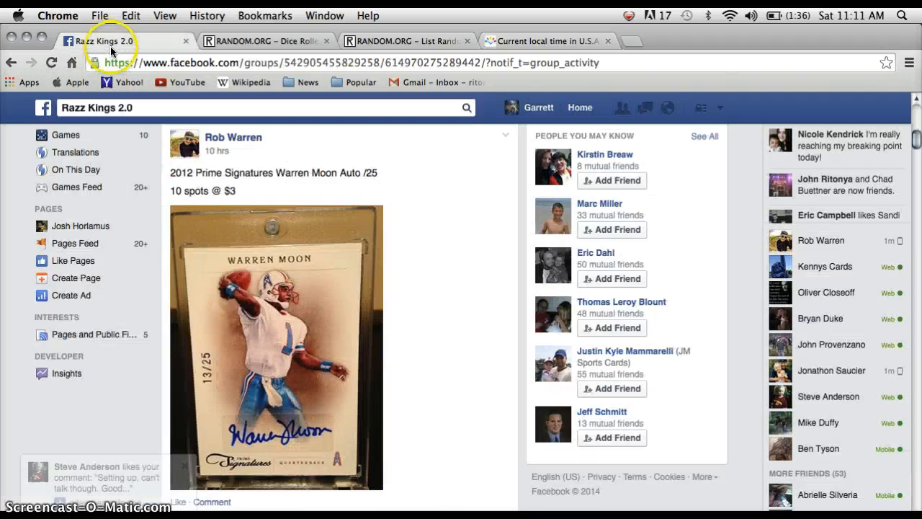
mouse_move(234, 137)
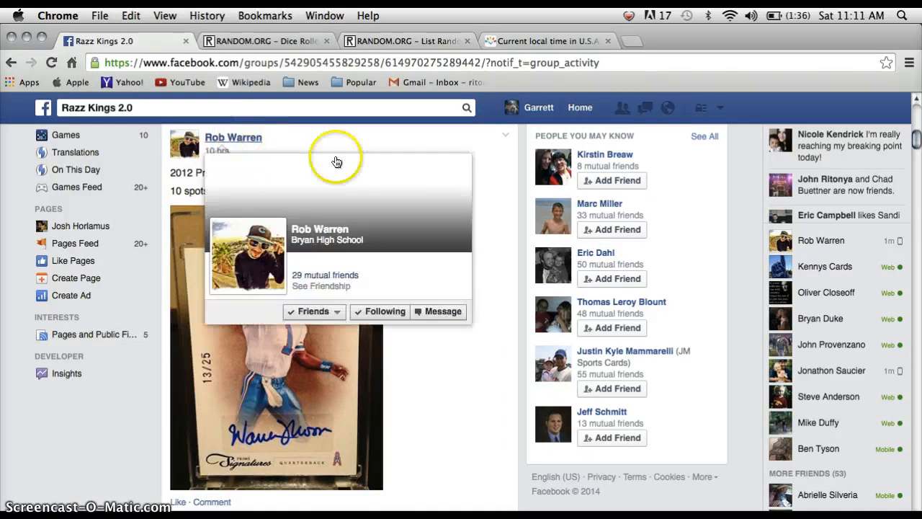
scroll(down, 3)
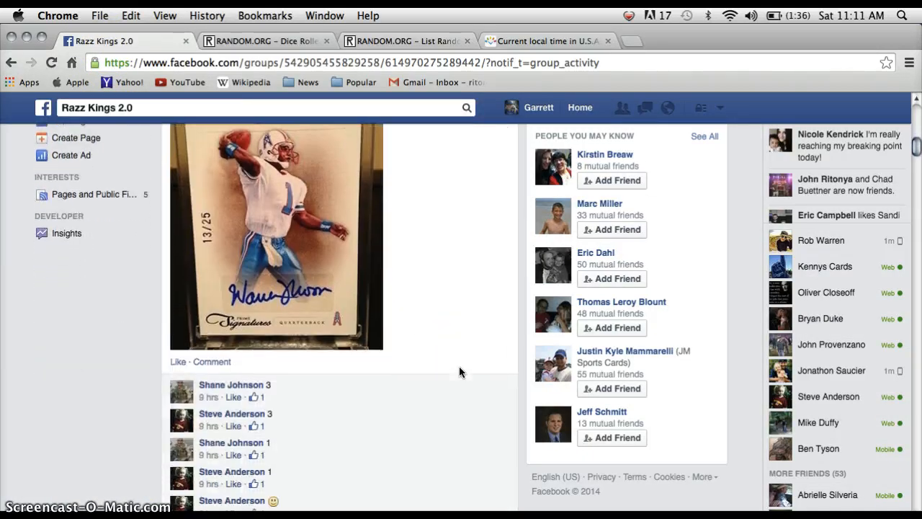
scroll(down, 3)
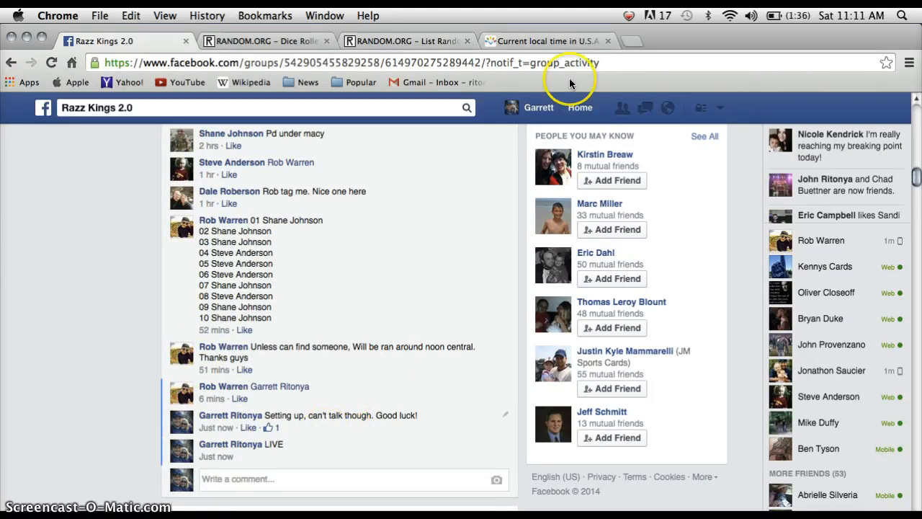
mouse_move(555, 43)
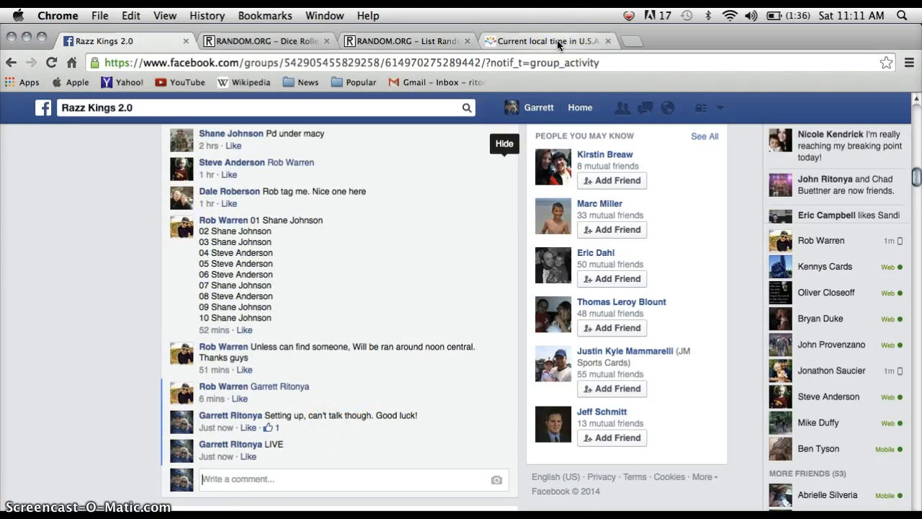
click(548, 41)
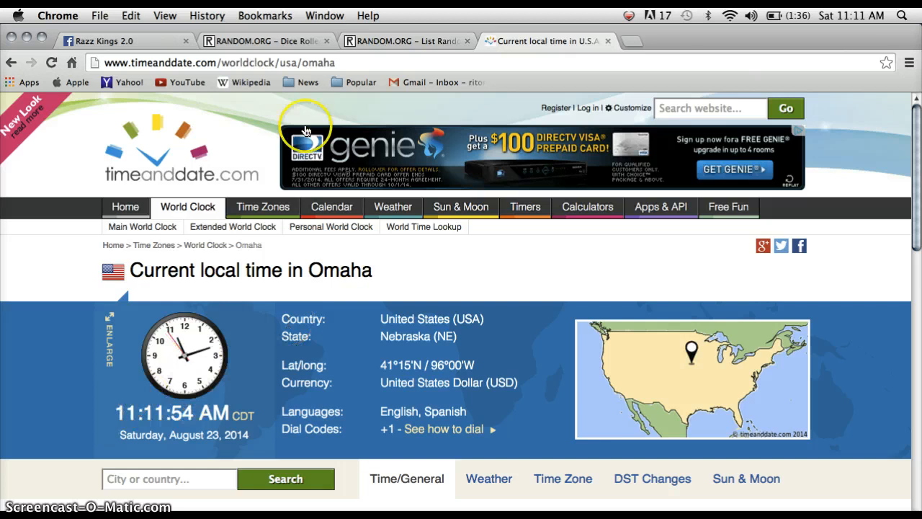
Roll two virtual dice, note the time, and view the ten names in the List Randomizer.
click(260, 41)
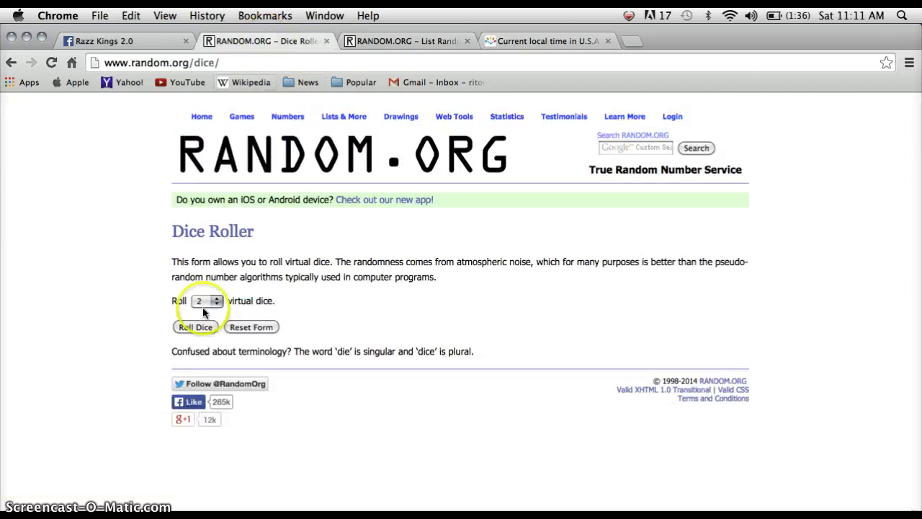
click(196, 326)
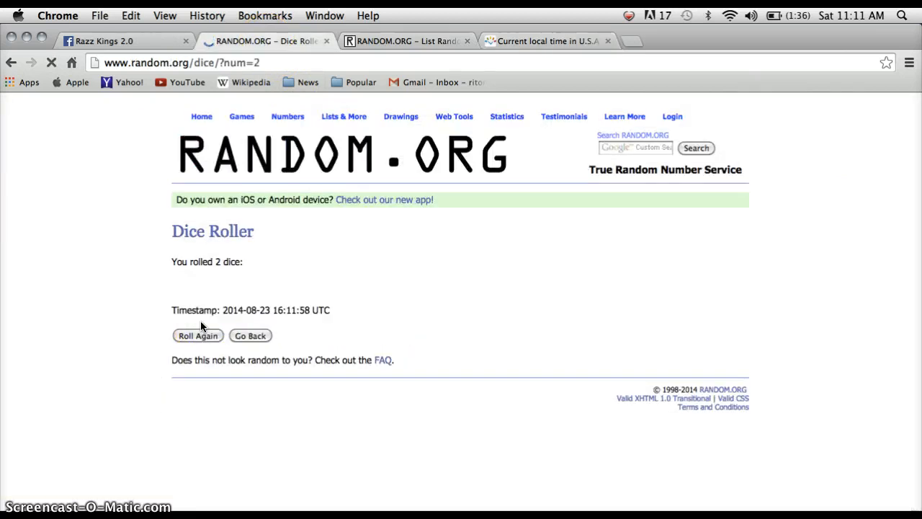
click(198, 334)
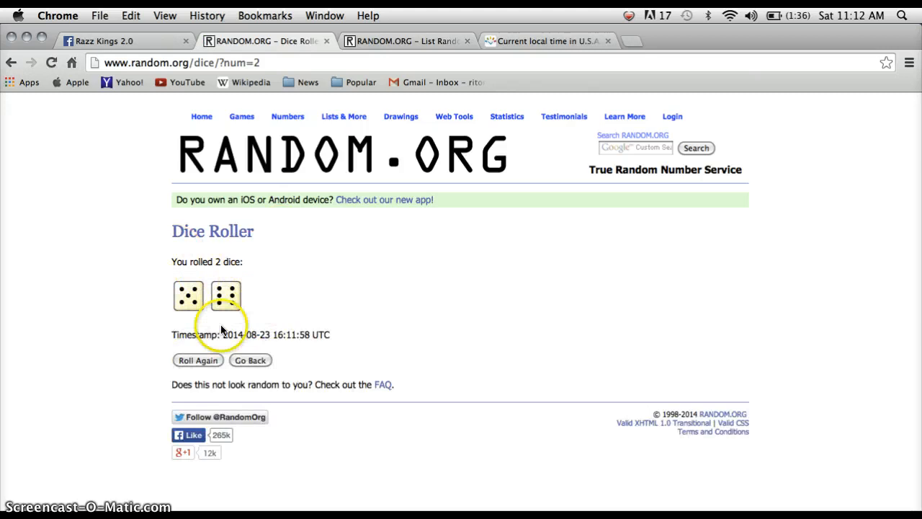
click(548, 41)
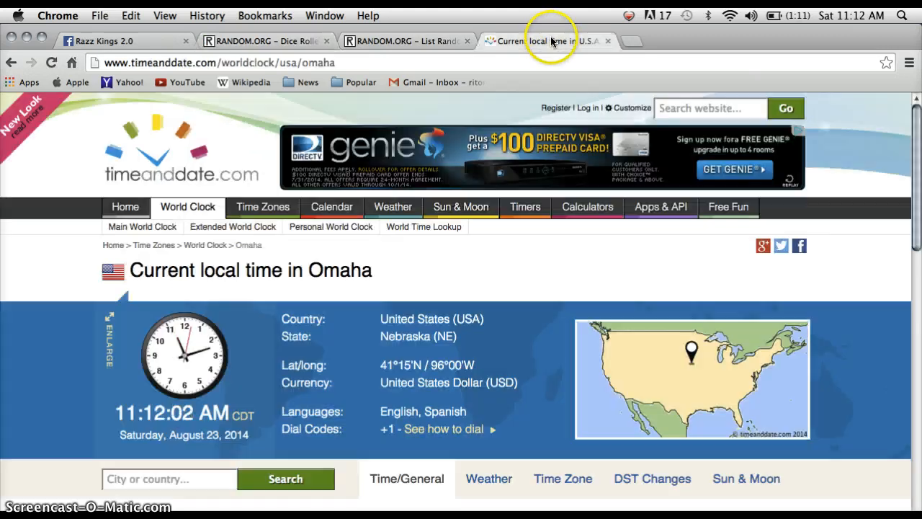
click(406, 41)
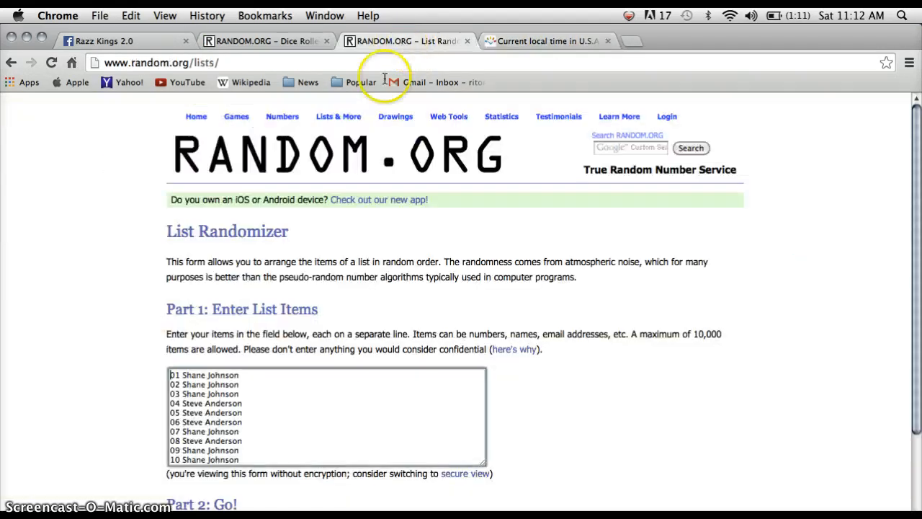
scroll(down, 3)
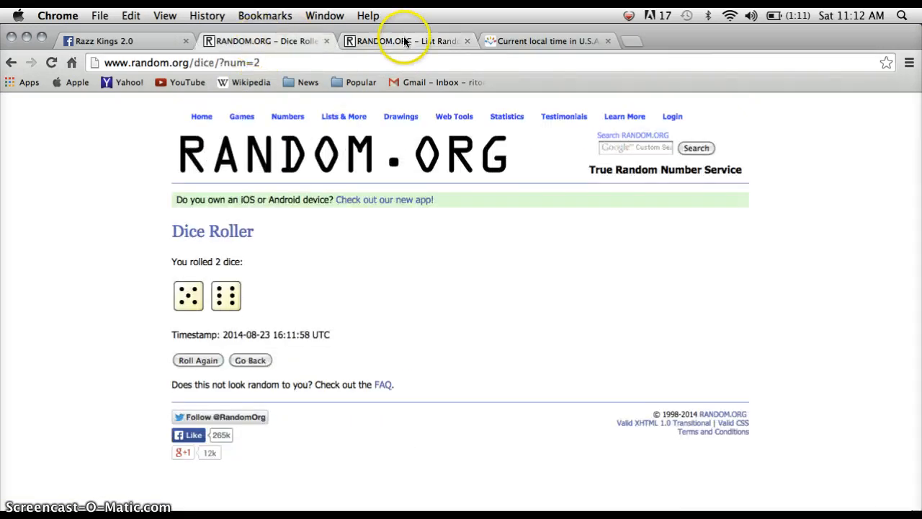
Shuffle the ten-name list repeatedly with 'Again!' until it has been randomized 10 times.
click(404, 40)
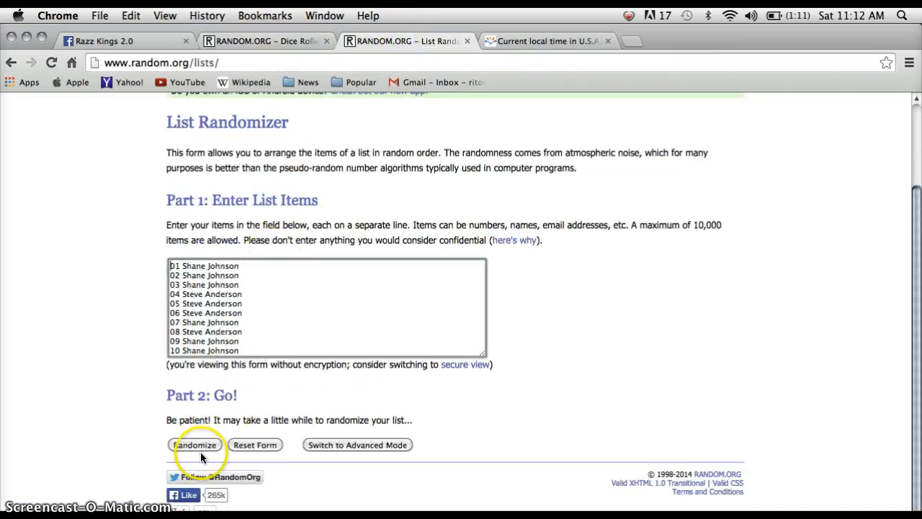
click(196, 444)
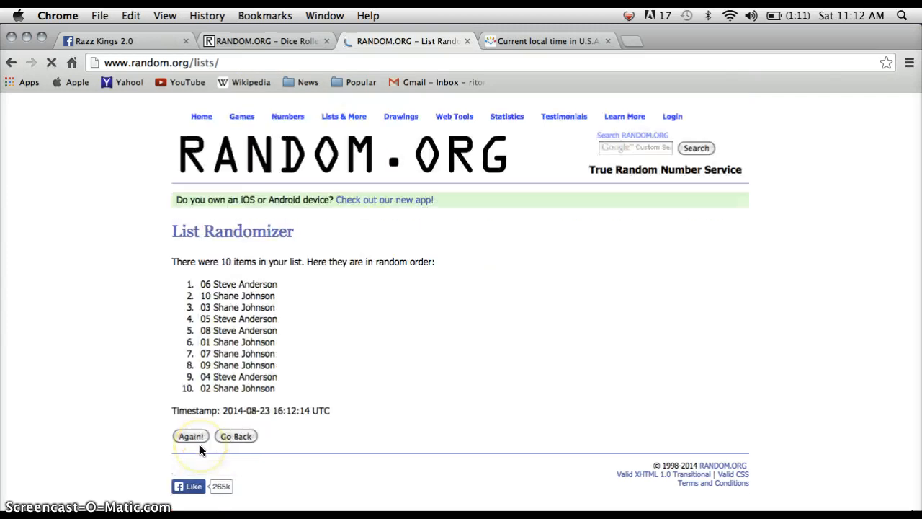
click(191, 435)
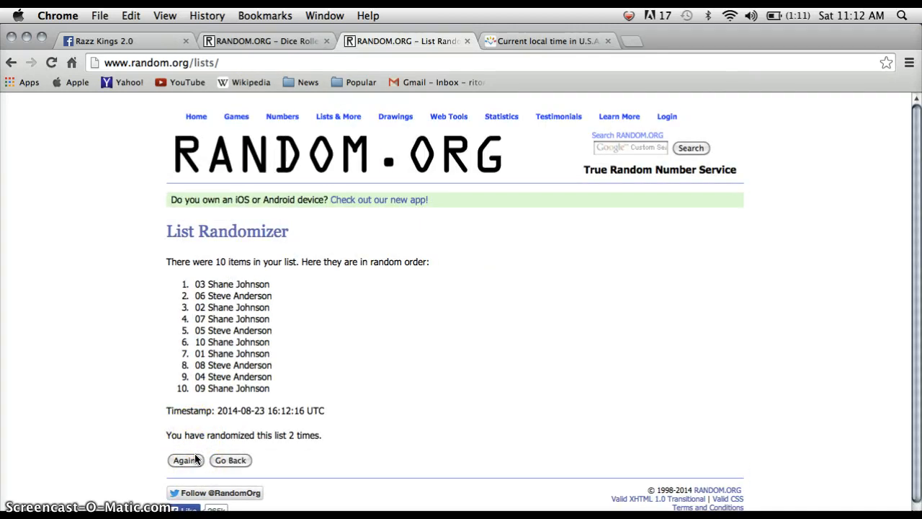
click(185, 460)
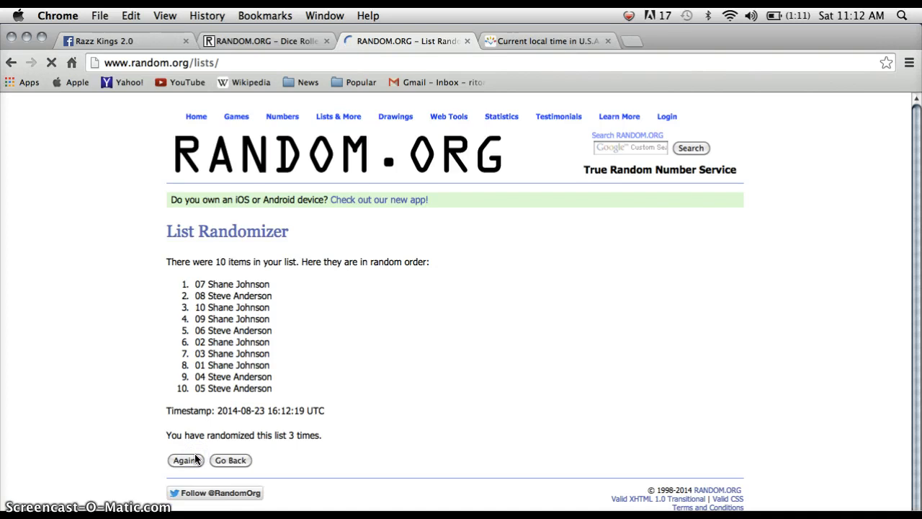
click(184, 460)
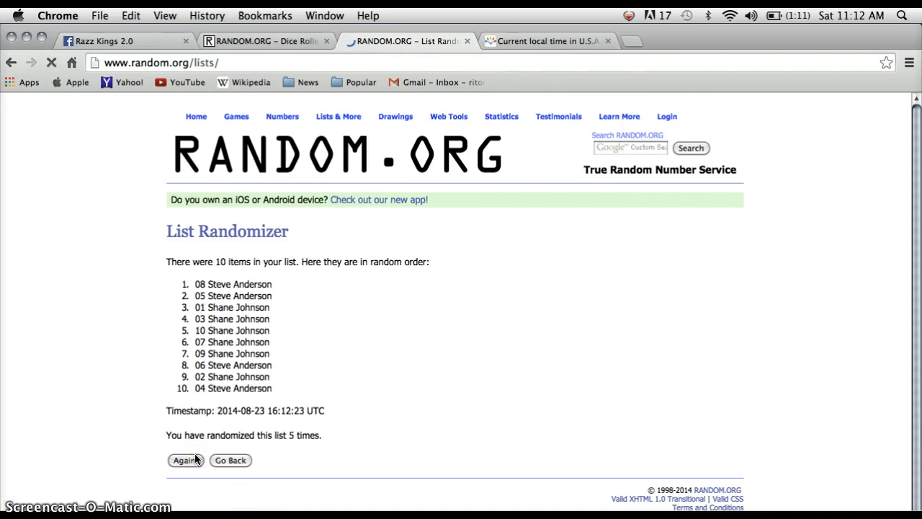
click(185, 459)
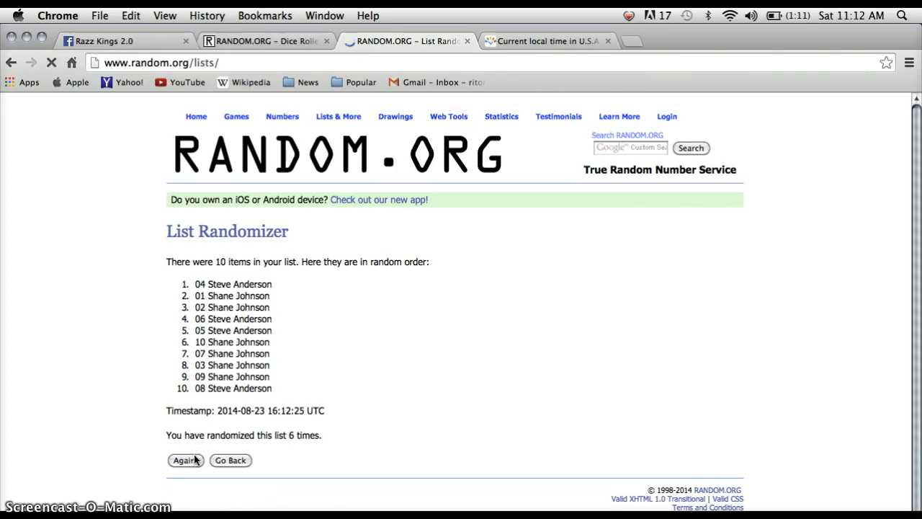
click(185, 461)
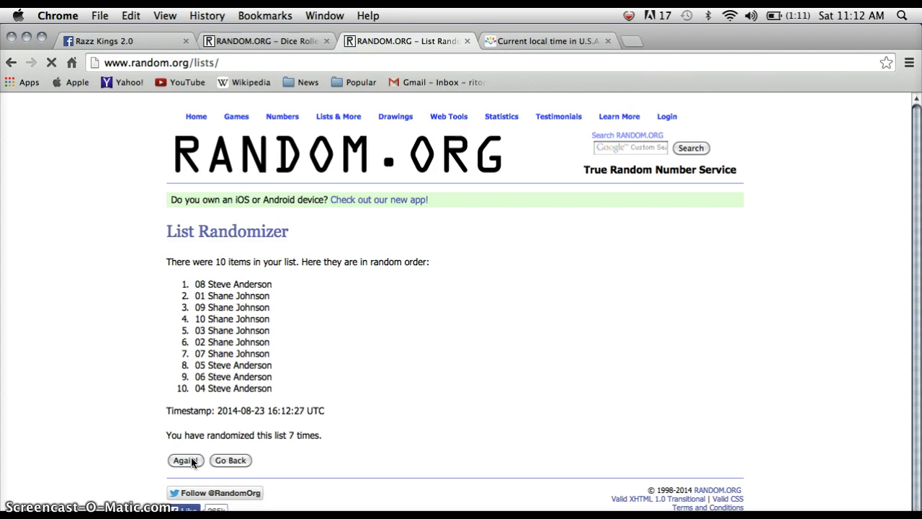
click(185, 461)
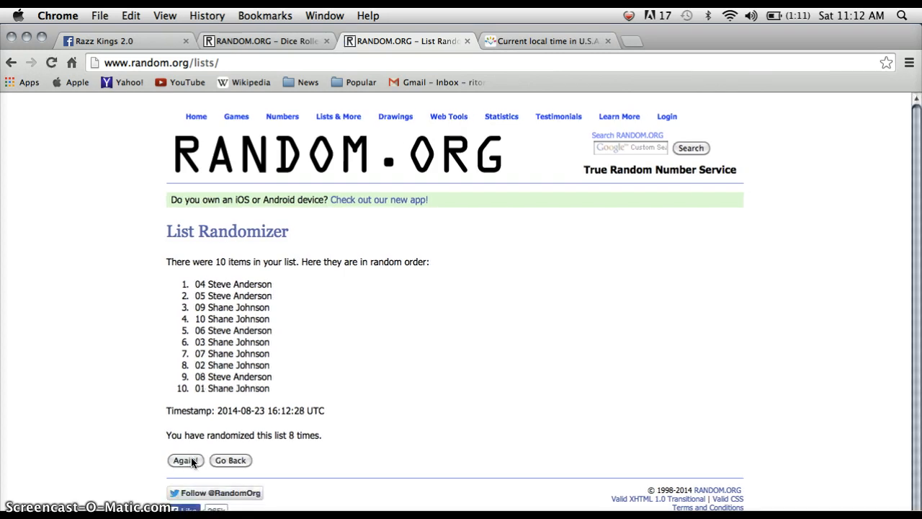
click(185, 459)
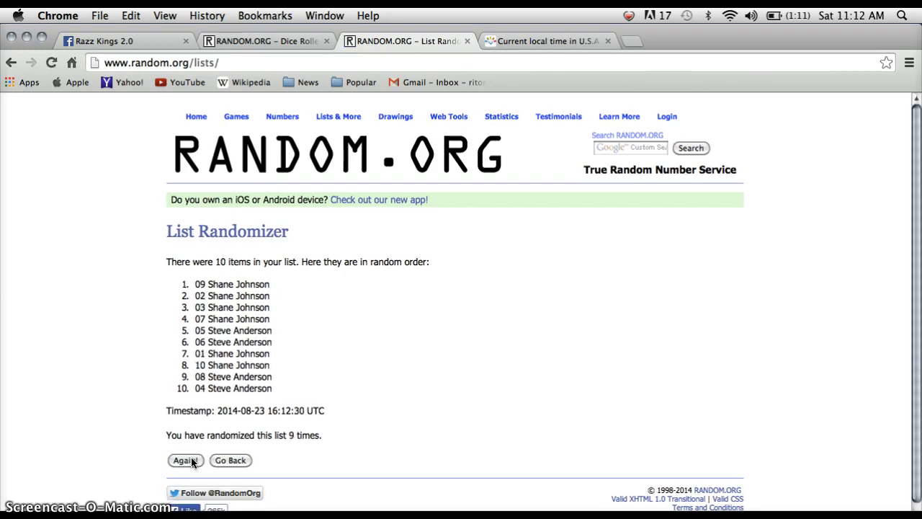
click(184, 461)
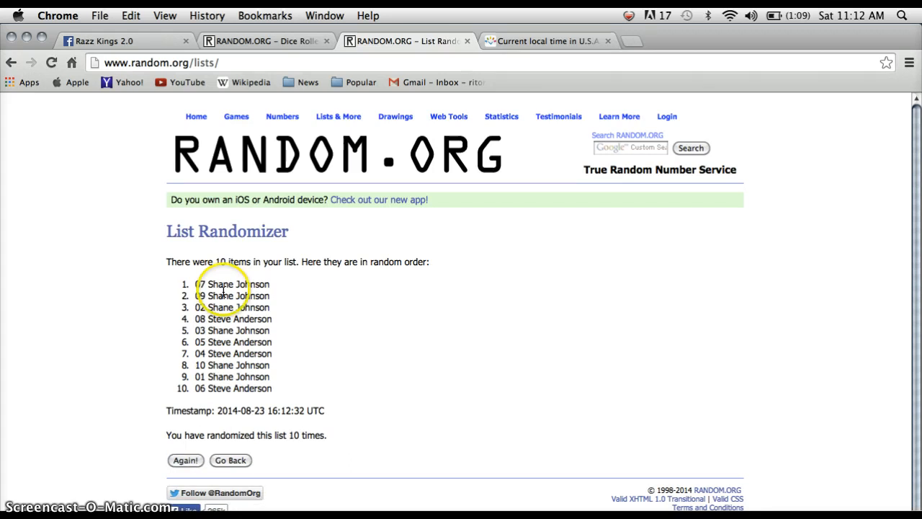
mouse_move(279, 44)
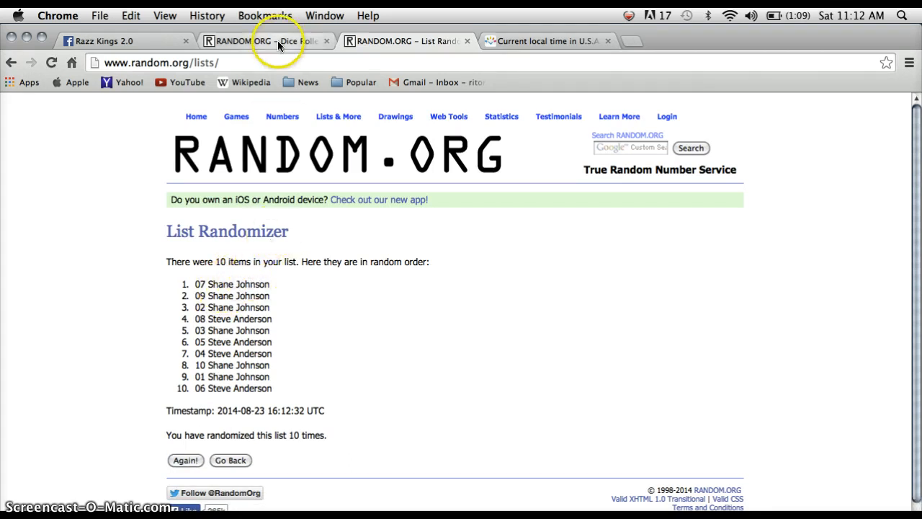
Review the dice result and local time, then shuffle the name list an eleventh time.
click(259, 40)
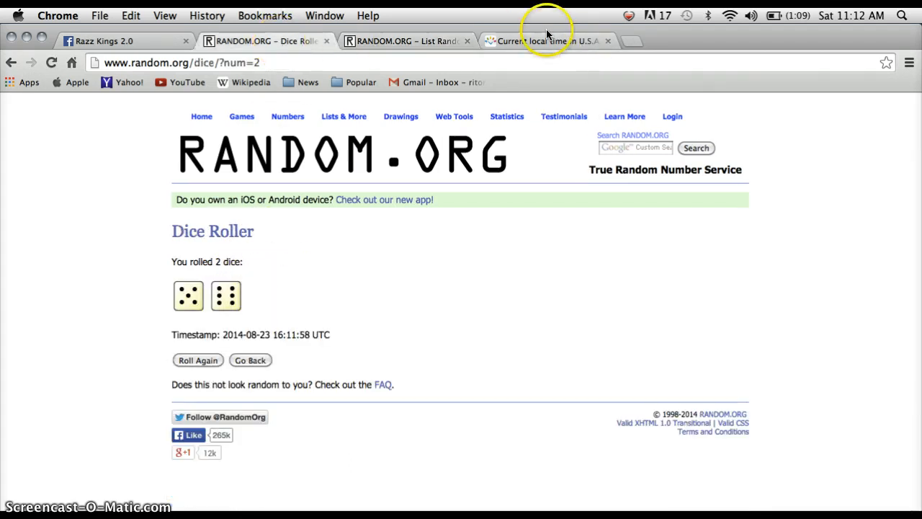
click(545, 41)
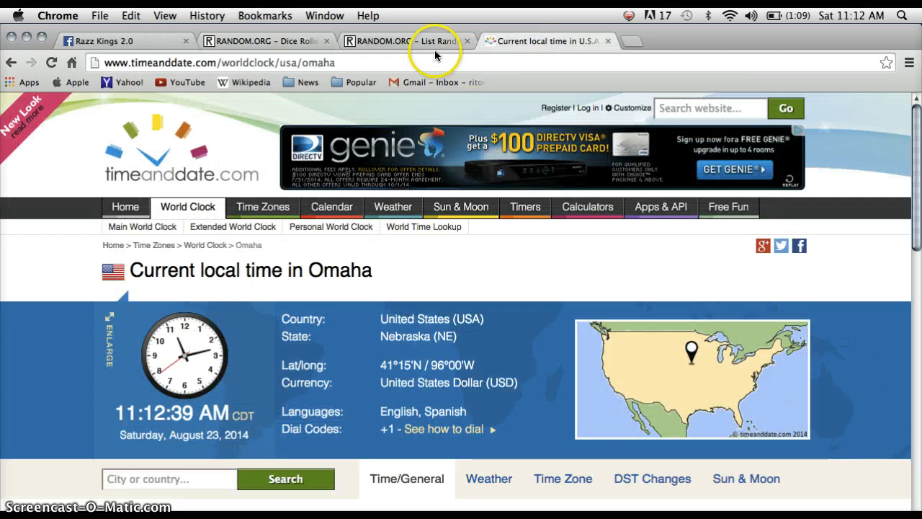
click(403, 40)
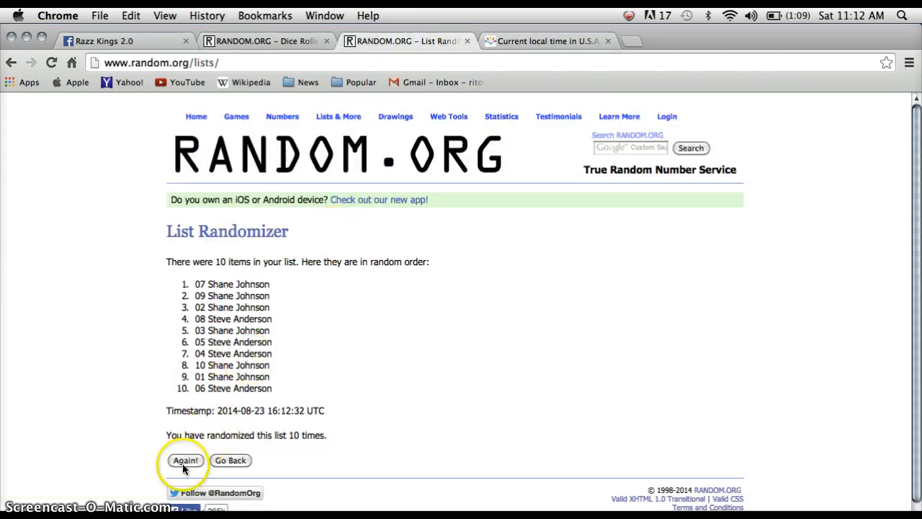
click(185, 461)
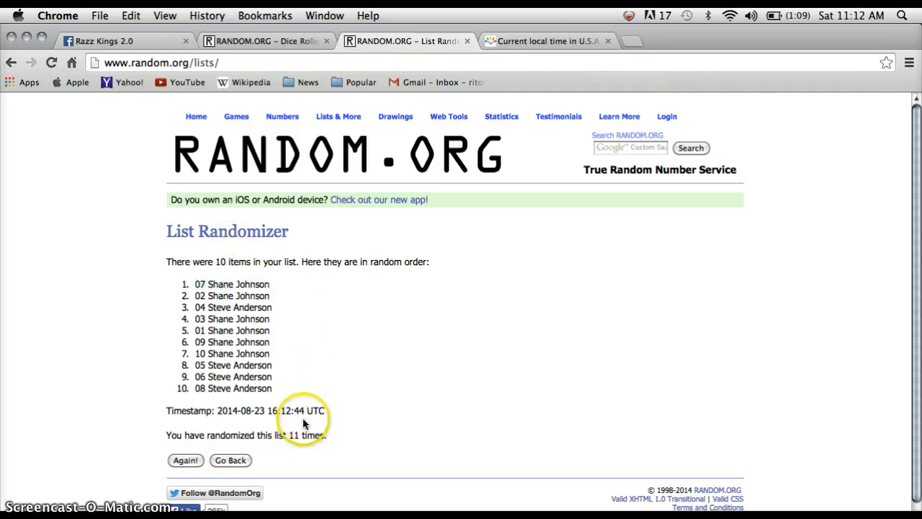
mouse_move(353, 411)
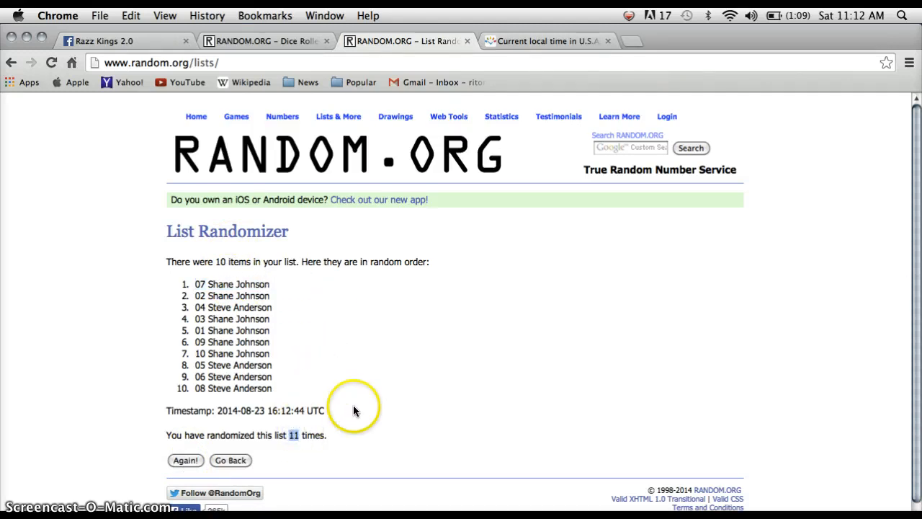
mouse_move(260, 40)
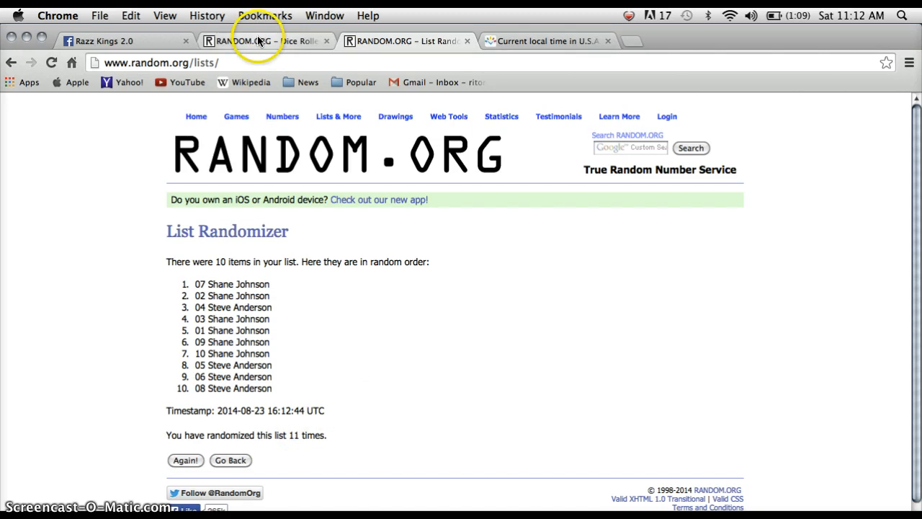
Recheck the dice result and local time, then return to the Facebook break post to comment DONE.
click(262, 40)
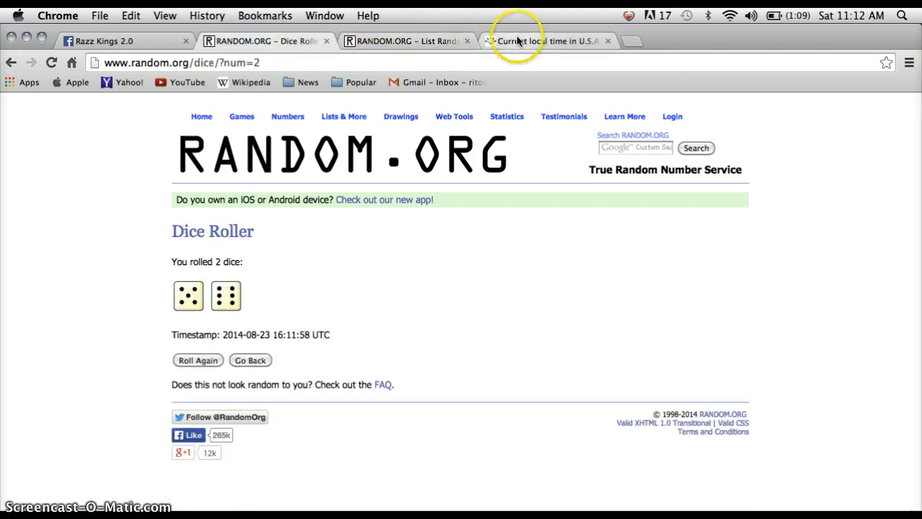
click(548, 40)
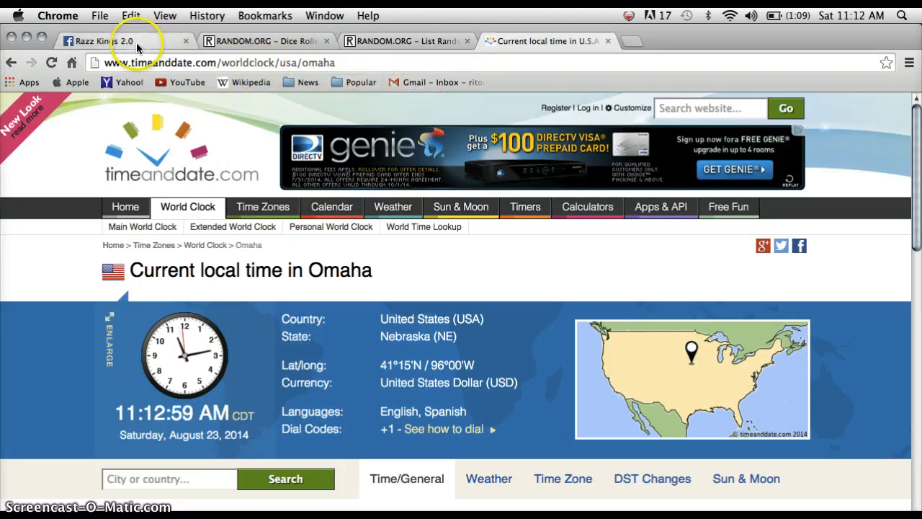
click(108, 40)
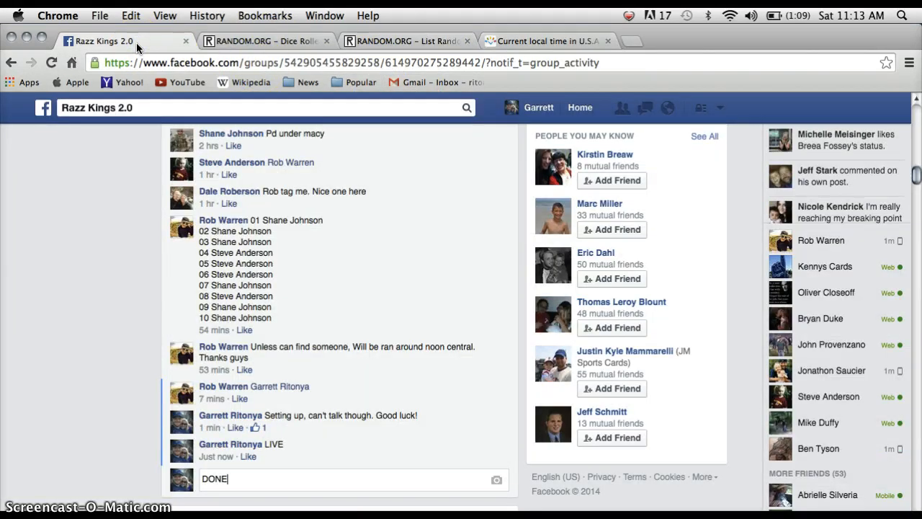